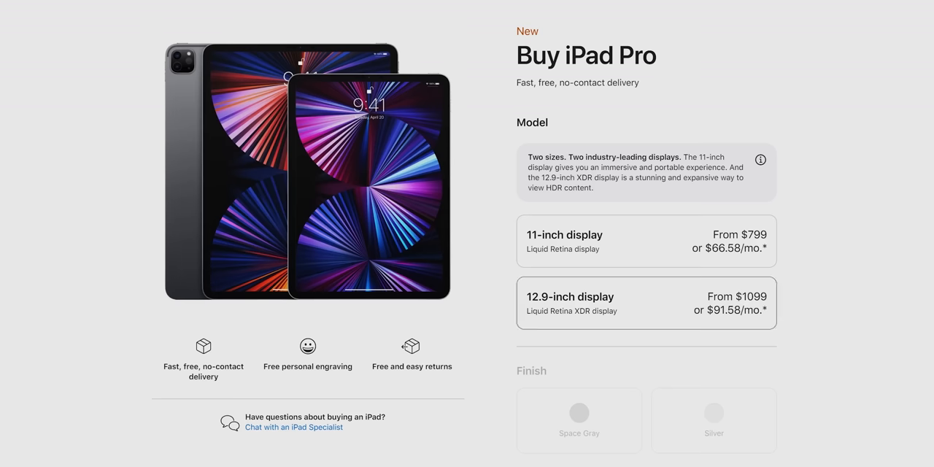
Select 1TB storage for the 12.9-inch iPad Pro on the Buy page.
scroll(down, 3)
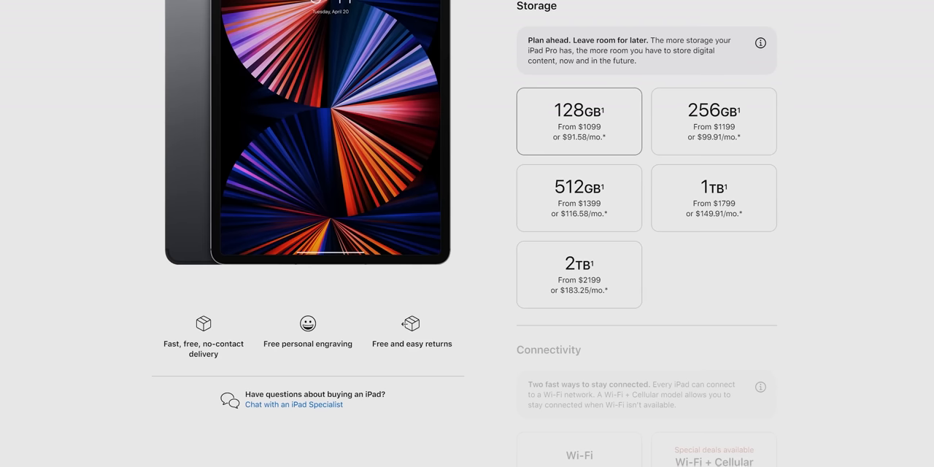
click(713, 198)
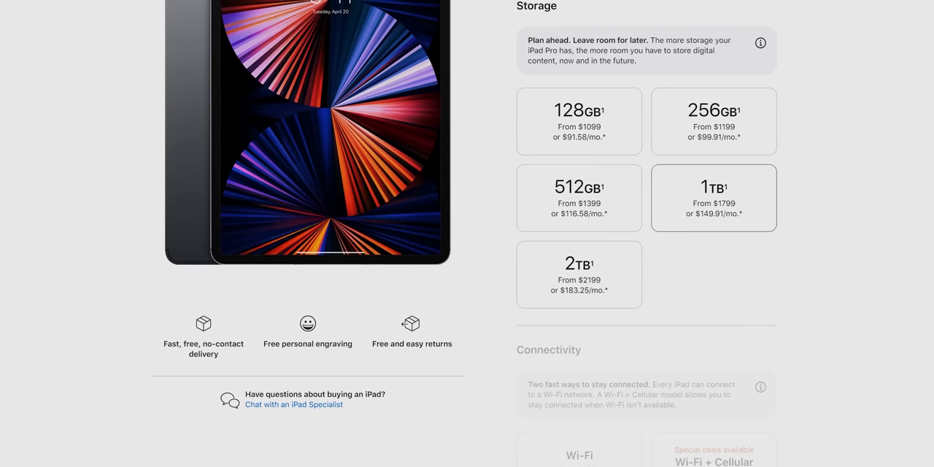
click(577, 275)
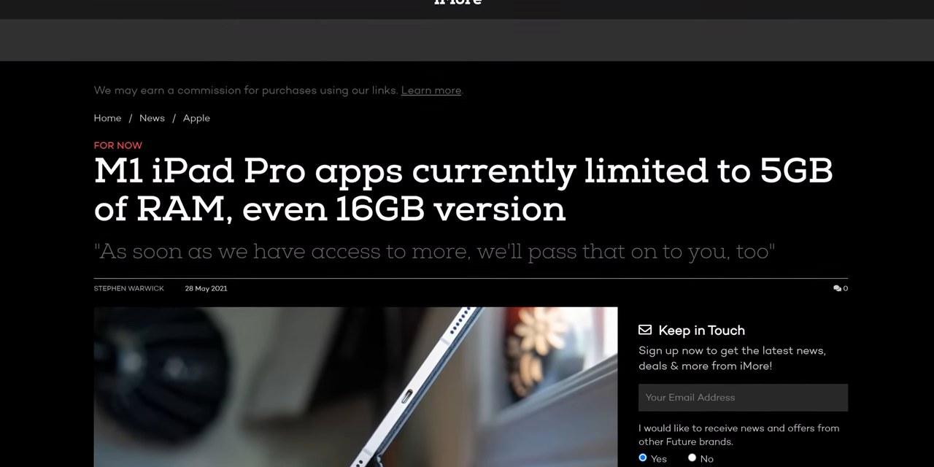
Scroll the Procreate page down to the M1 iPad Pro Unparalleled performance section.
scroll(down, 3)
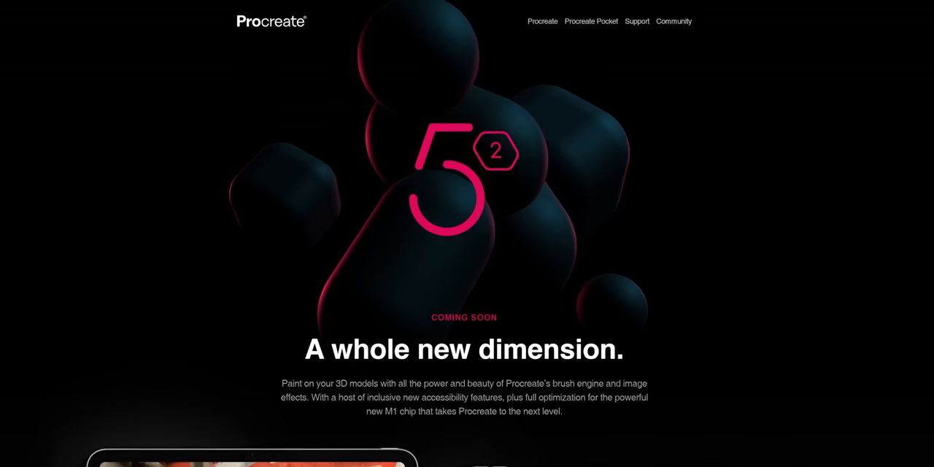
scroll(down, 3)
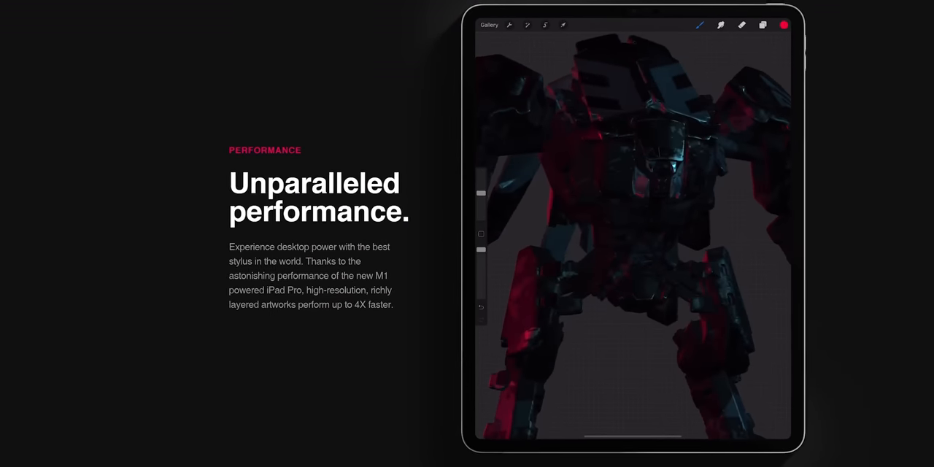
scroll(down, 3)
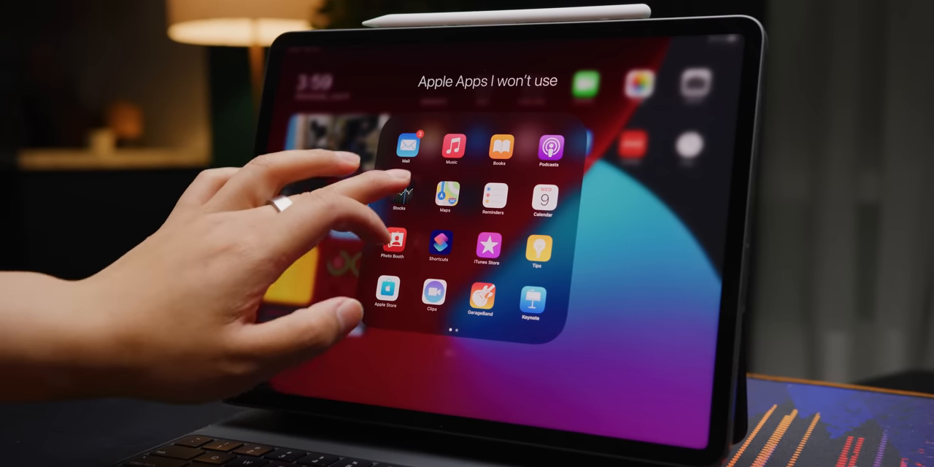
Open the 'Apple Apps I won't use' home-screen folder to reveal its apps.
click(443, 202)
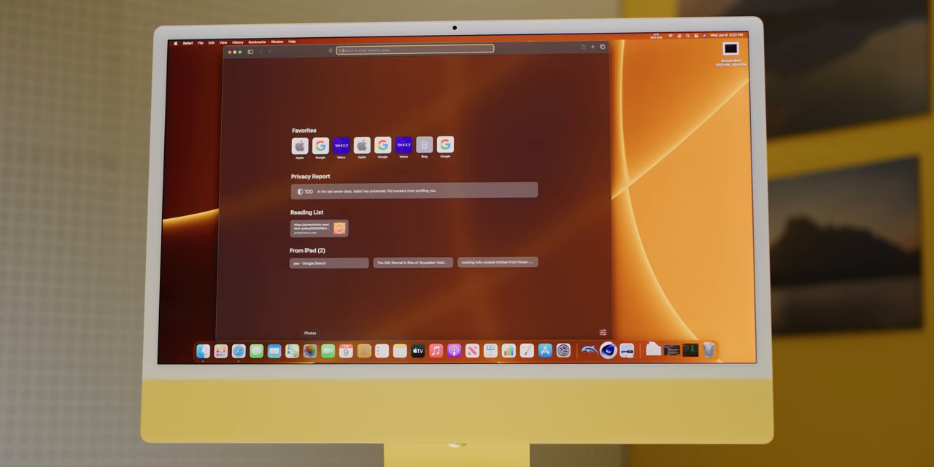
Load the Digital Trends Photoshop-for-iPad article and bring its headline into view.
click(307, 352)
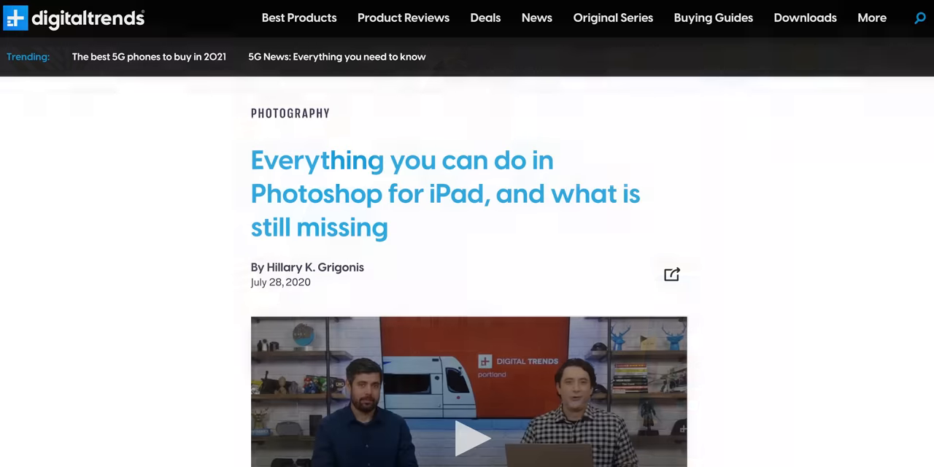
scroll(down, 3)
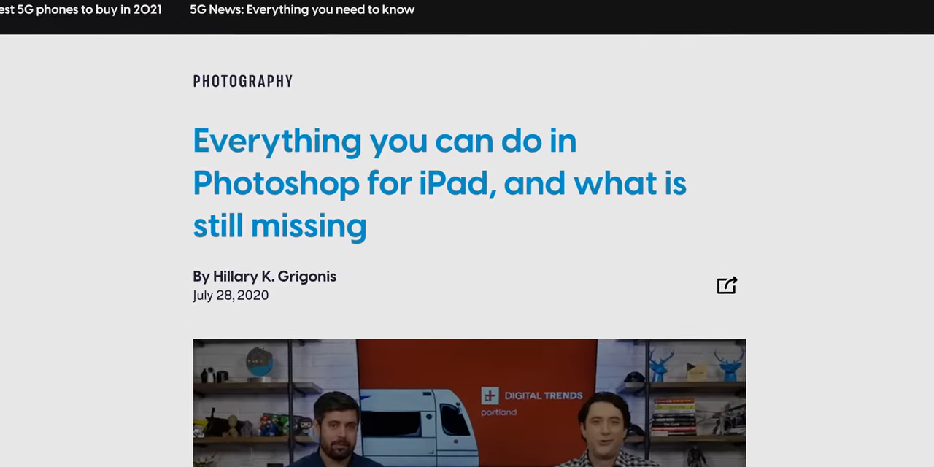